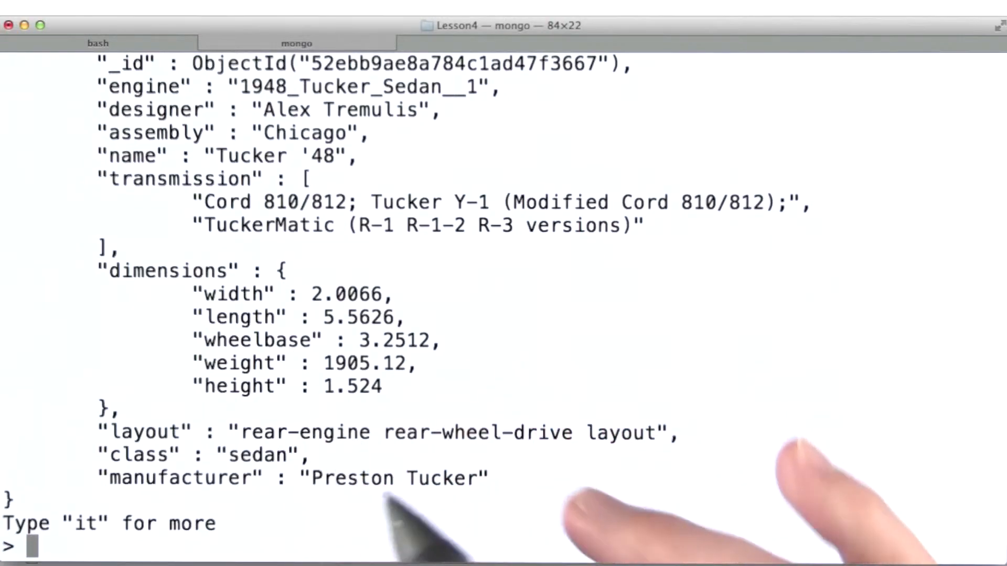
pyautogui.moveTo(418, 449)
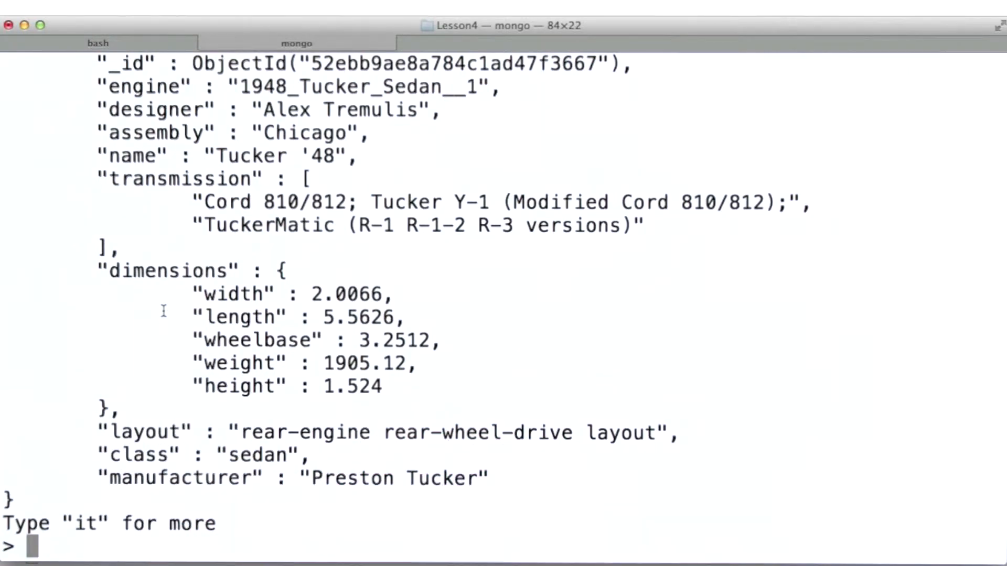
# Step: Count autos with dimensions.weight greater than 5000, returning 61
pyautogui.write('db.autos.find({"dimensions.weight" : {"$gt" : 5000}})')
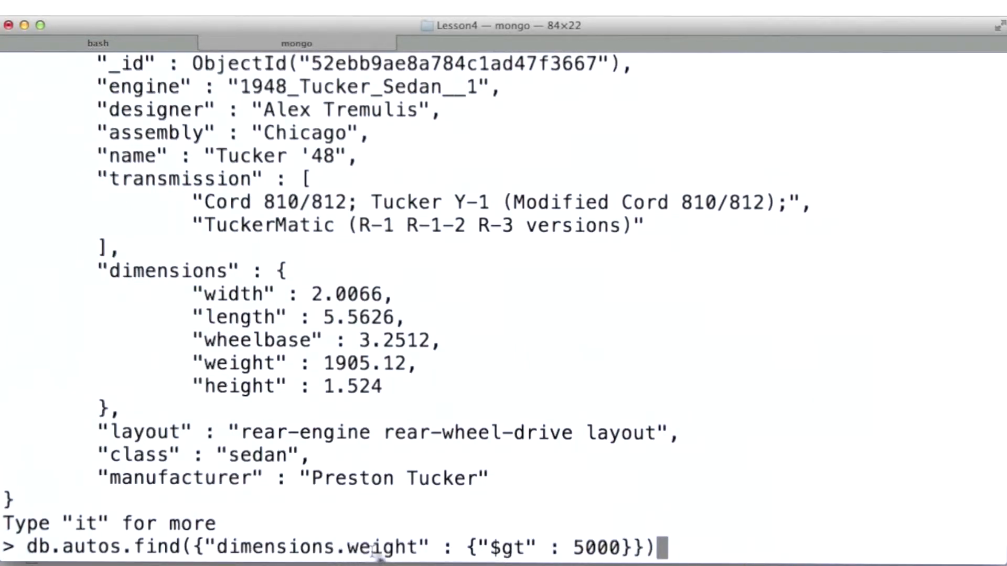
pyautogui.moveTo(128, 450)
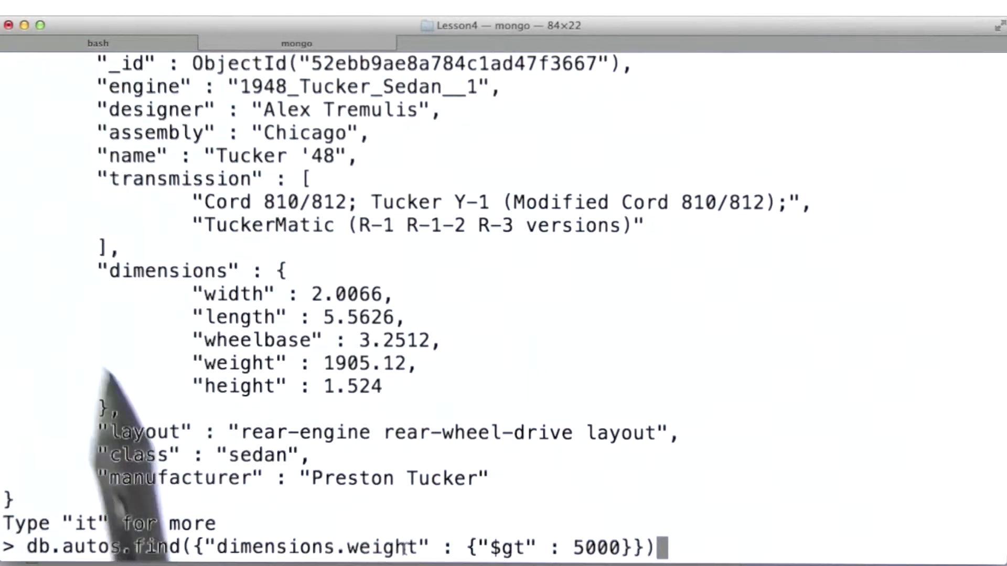
pyautogui.moveTo(110, 289)
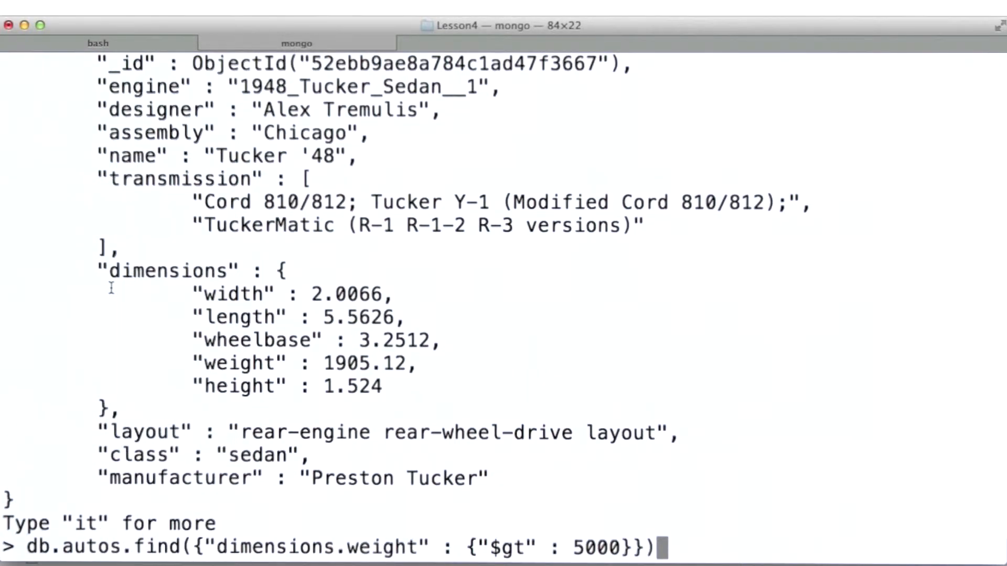
pyautogui.write('.cou')
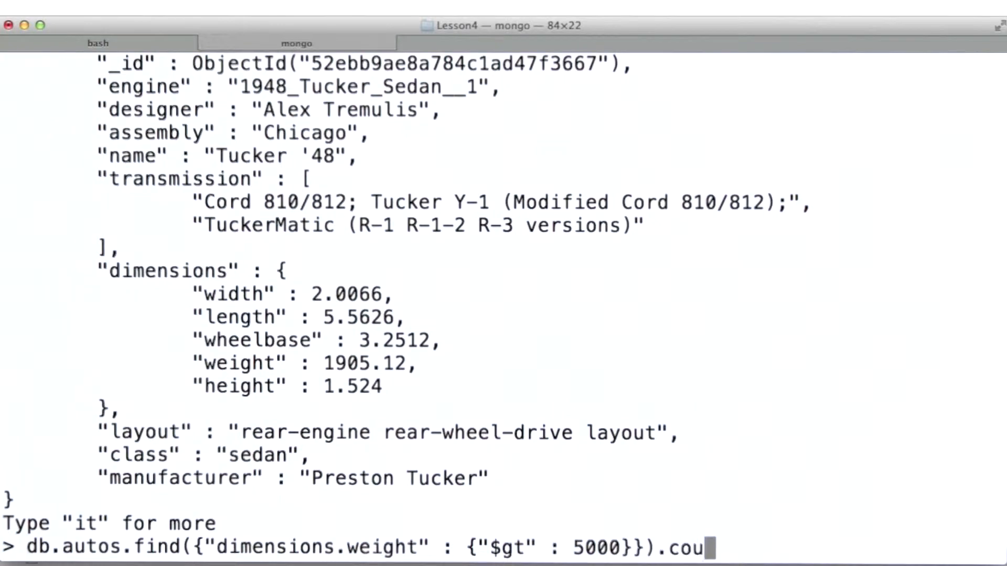
pyautogui.press('Return')
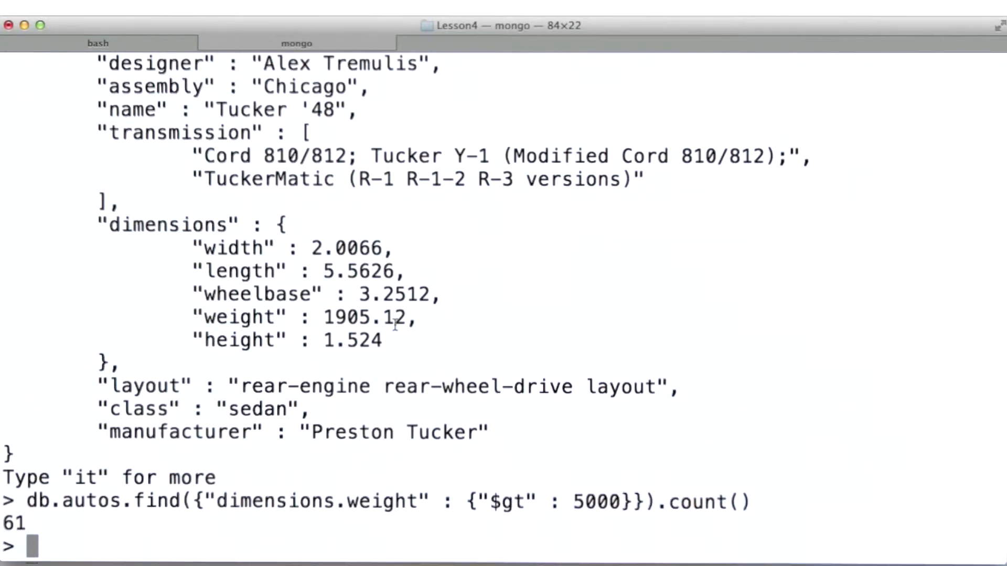
# Step: Rerun the count with thresholds 10000 and 500000, returning 30 and 7
pyautogui.write('db.autos.find({"dimensions.weight" : {"$gt" : 1000}}).count()')
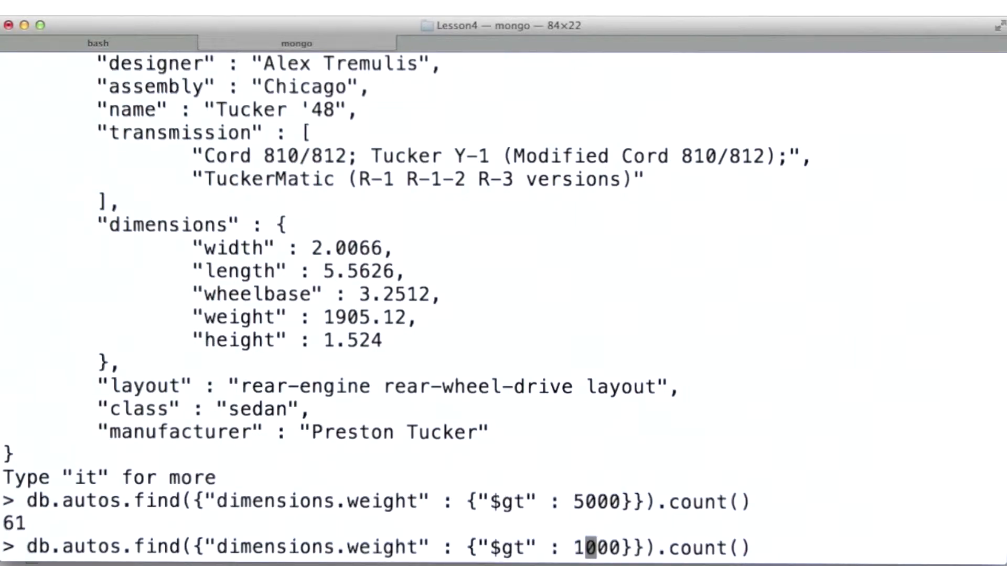
pyautogui.press('Return')
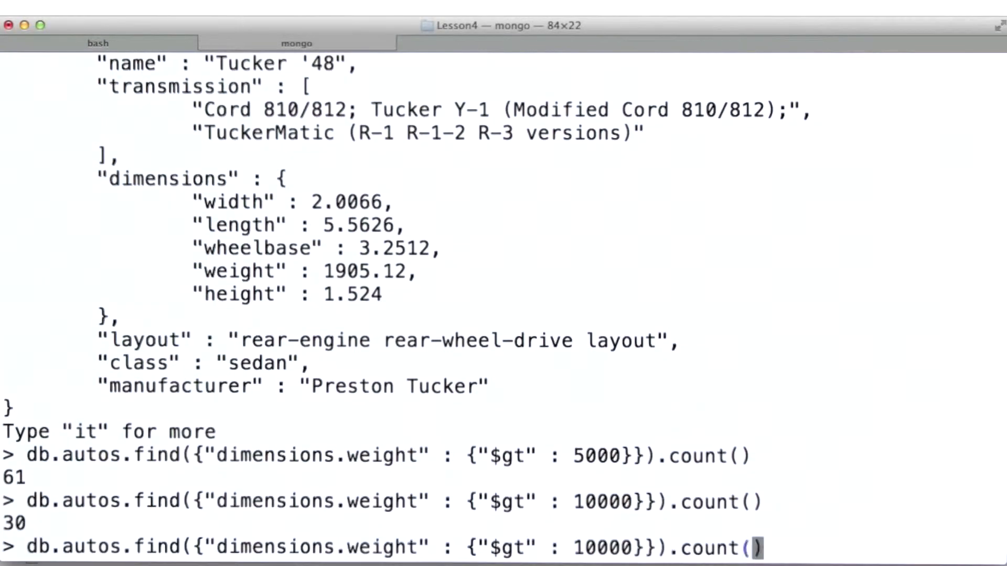
pyautogui.press('Return')
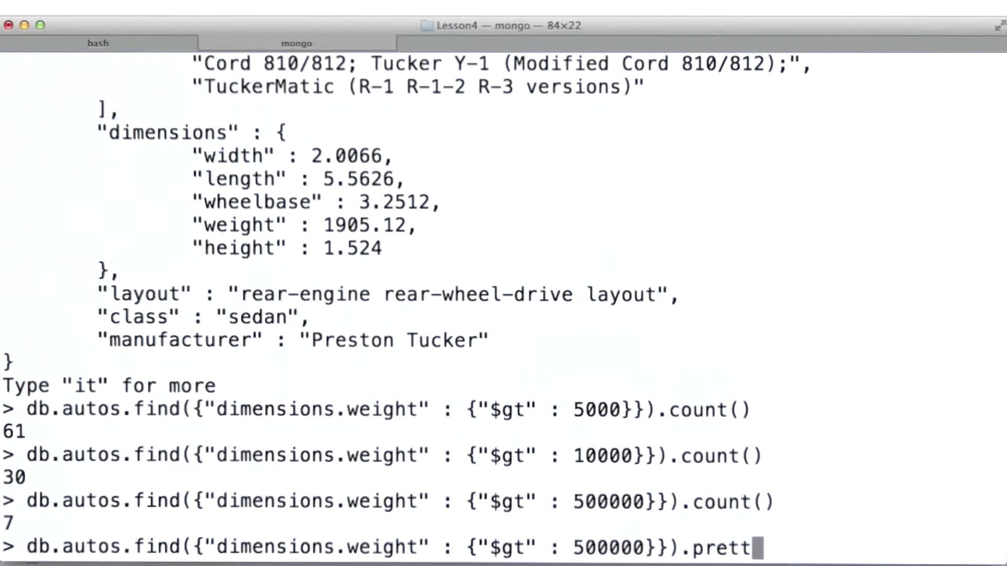
# Step: Pretty-print the autos over 500000, listing haul trucks like the Terex 33-19 Titan and Caterpillar 797F
pyautogui.press('Return')
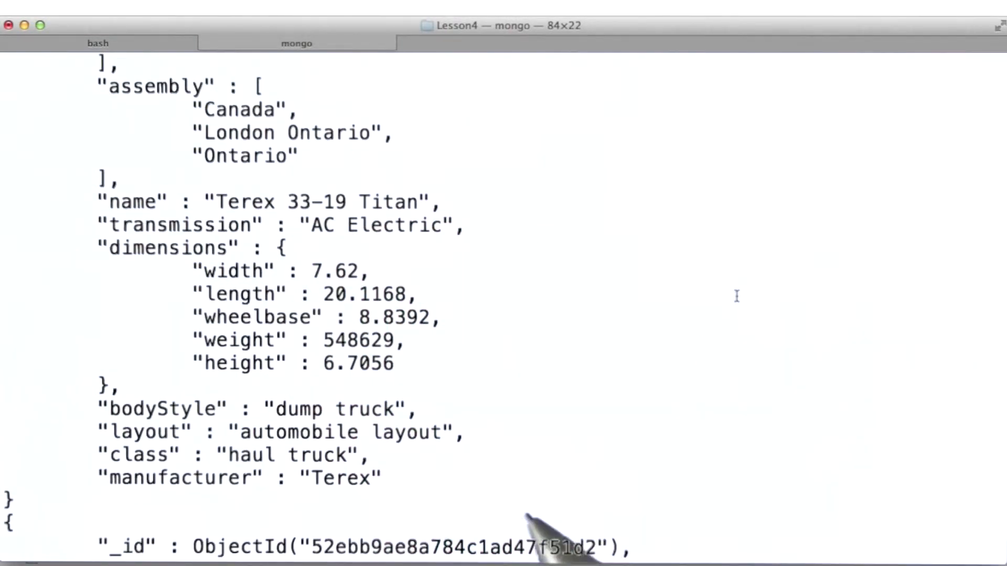
pyautogui.moveTo(428, 359)
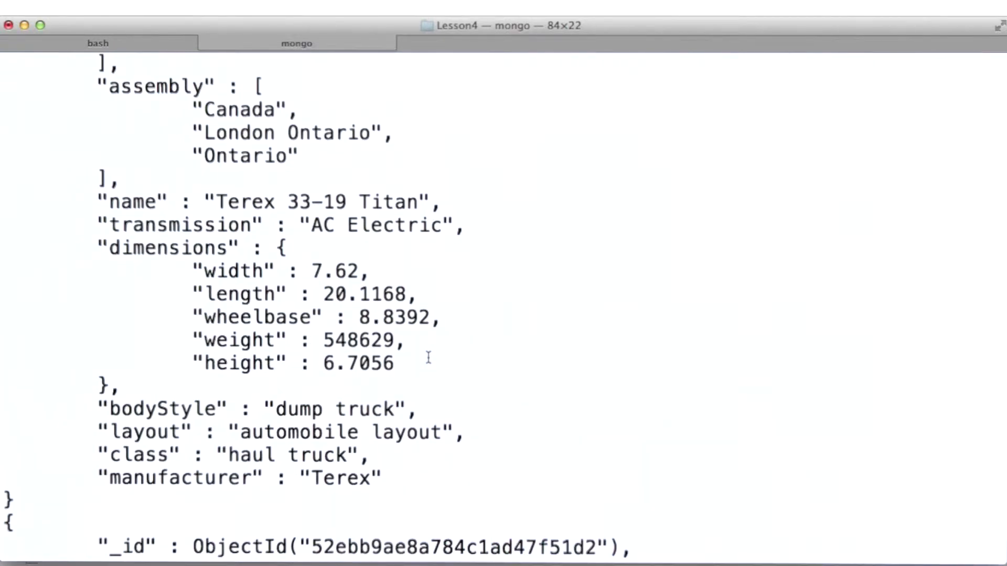
pyautogui.scroll(-3)
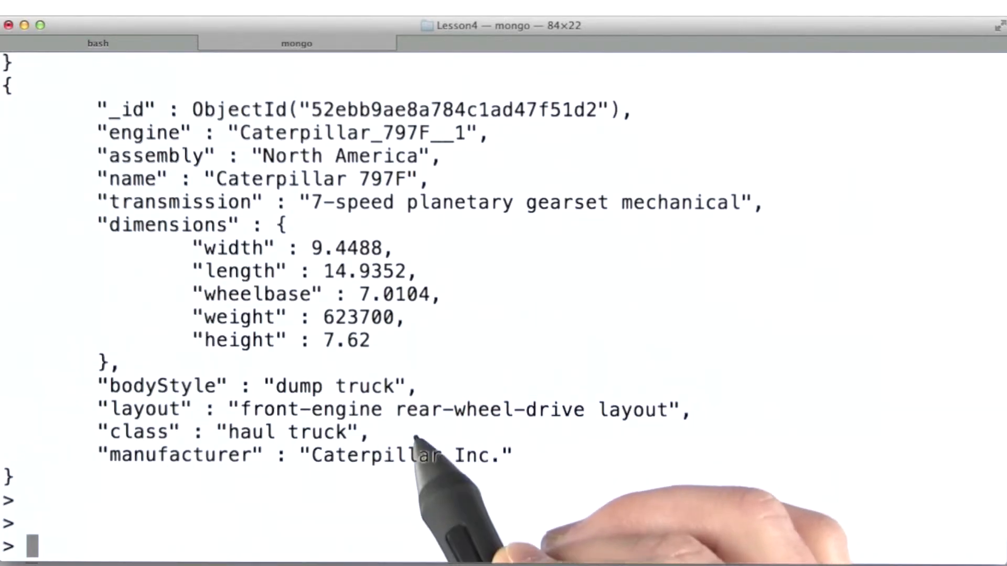
pyautogui.moveTo(553, 424)
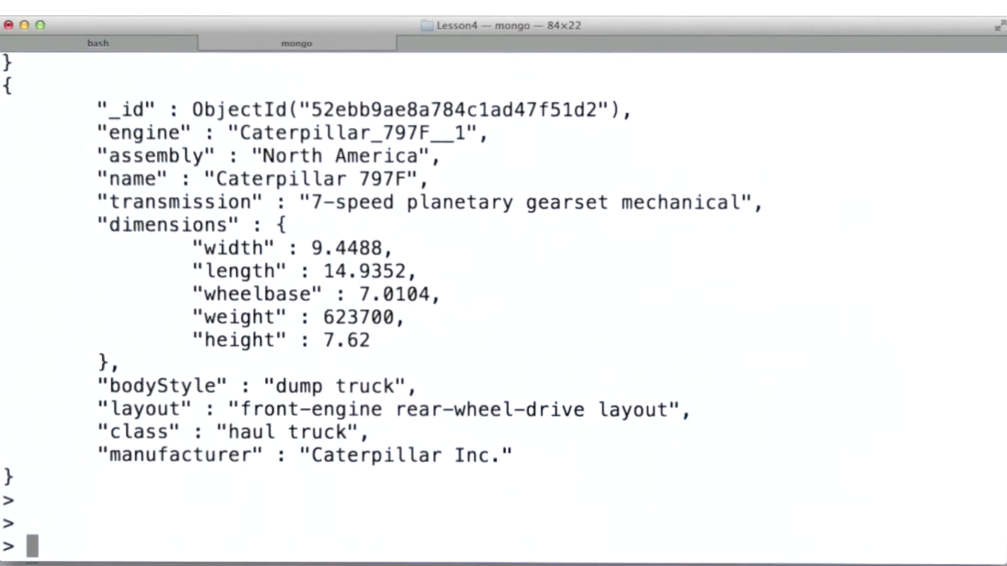
pyautogui.moveTo(522, 334)
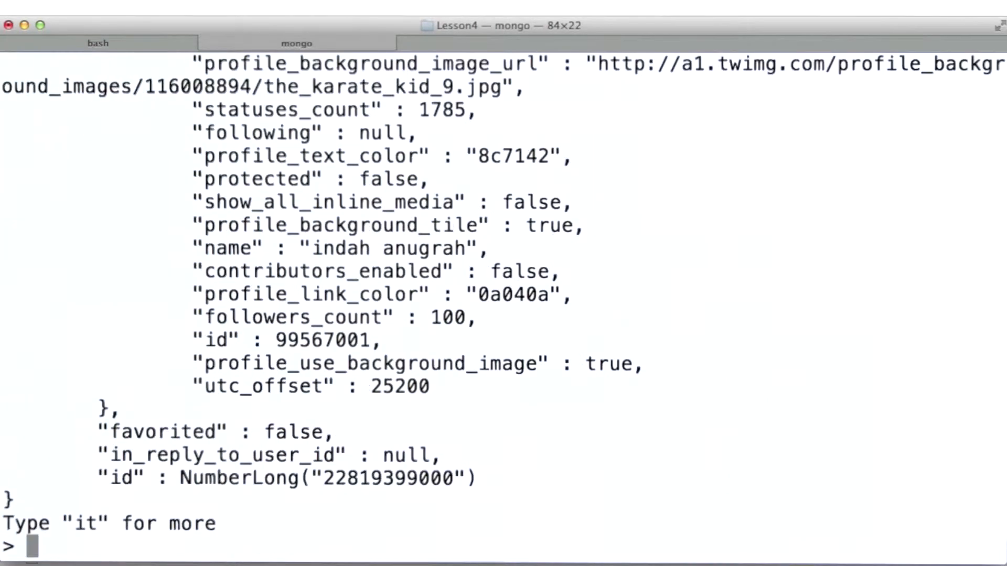
# Step: Scroll to a tweet's entities subdocument showing user_mentions, urls and an empty hashtags list
pyautogui.scroll(3)
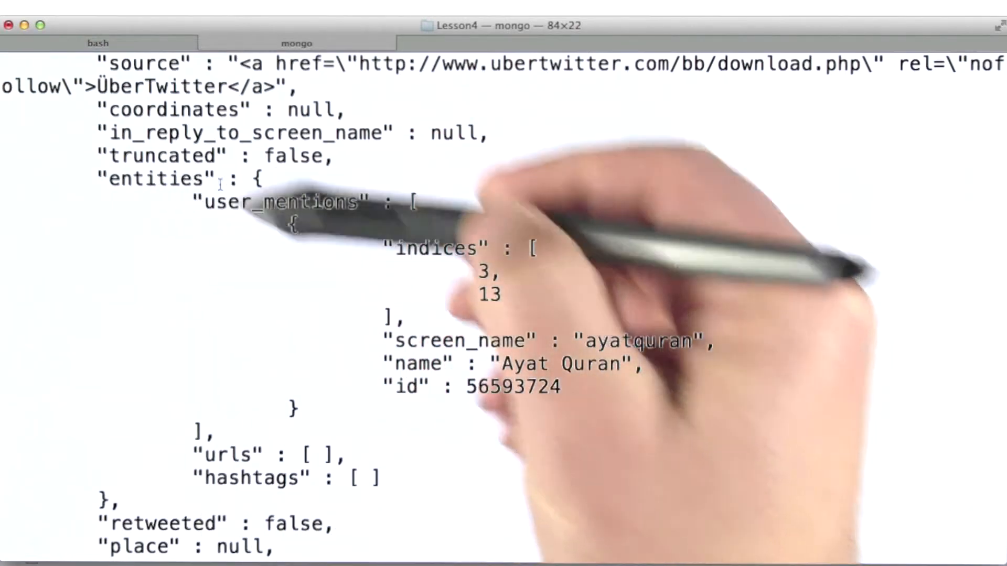
pyautogui.moveTo(418, 502)
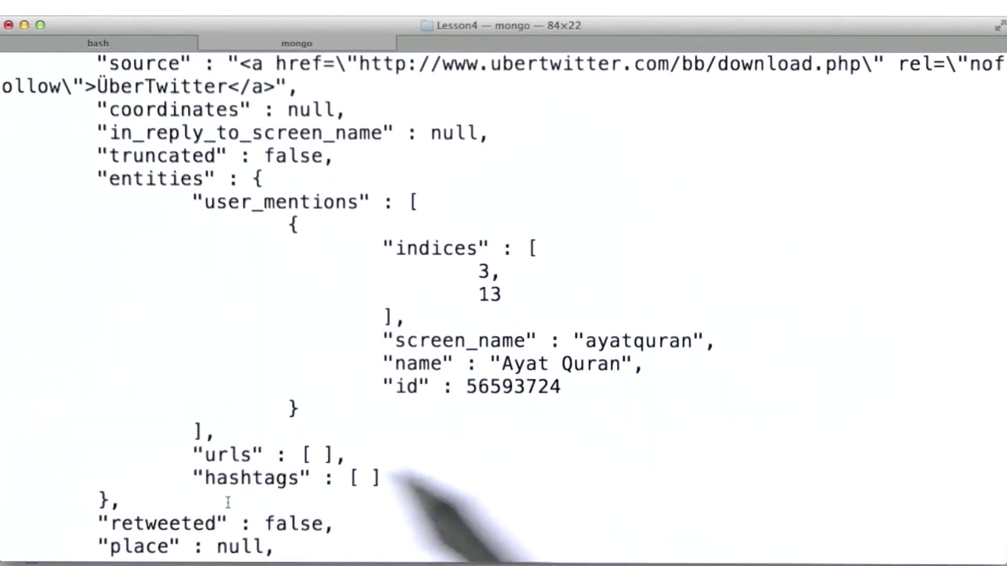
pyautogui.moveTo(282, 532)
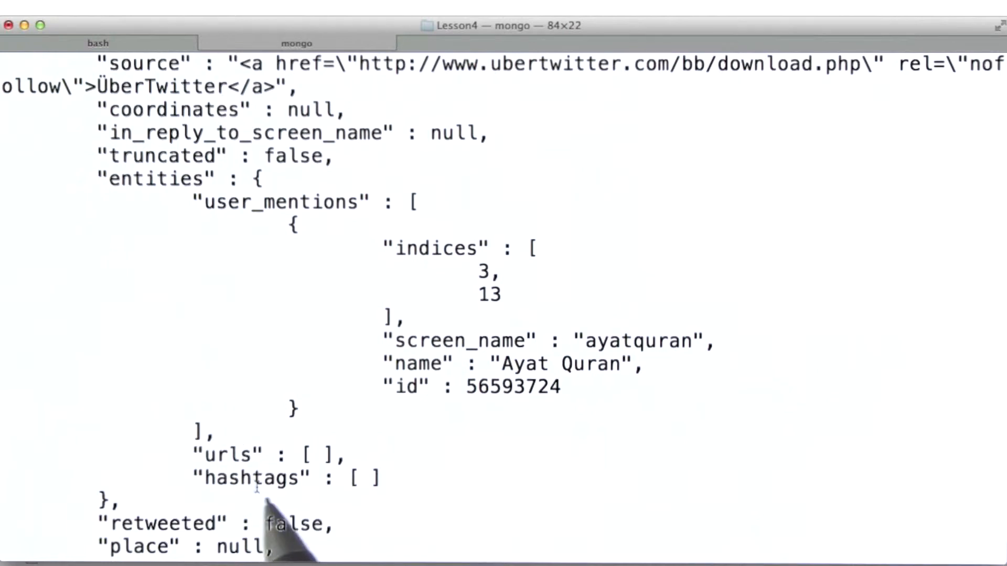
pyautogui.moveTo(487, 451)
pyautogui.write('db.tweets.find({"entities.hashtags" : {"$ne" : []}},{})')
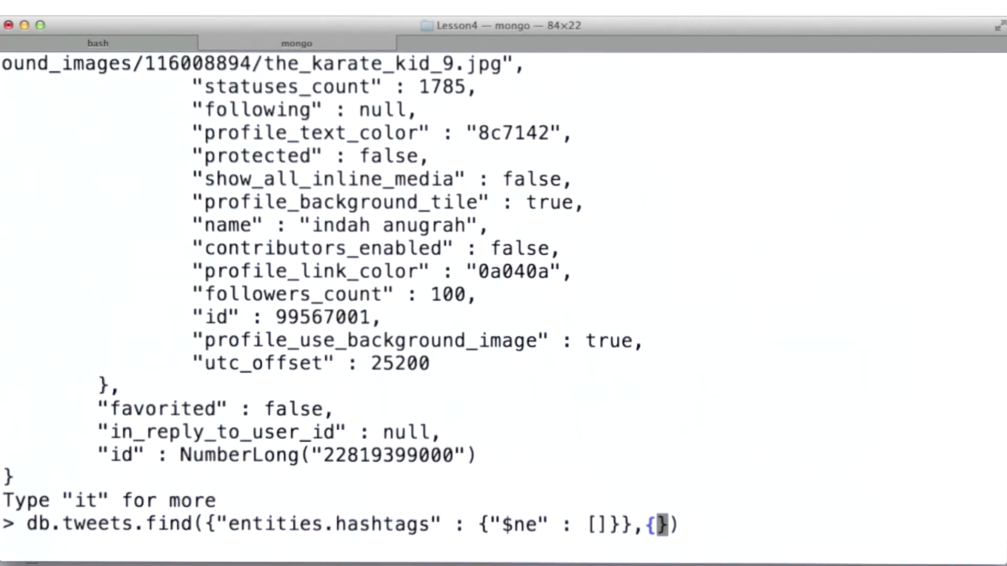
pyautogui.moveTo(669, 548)
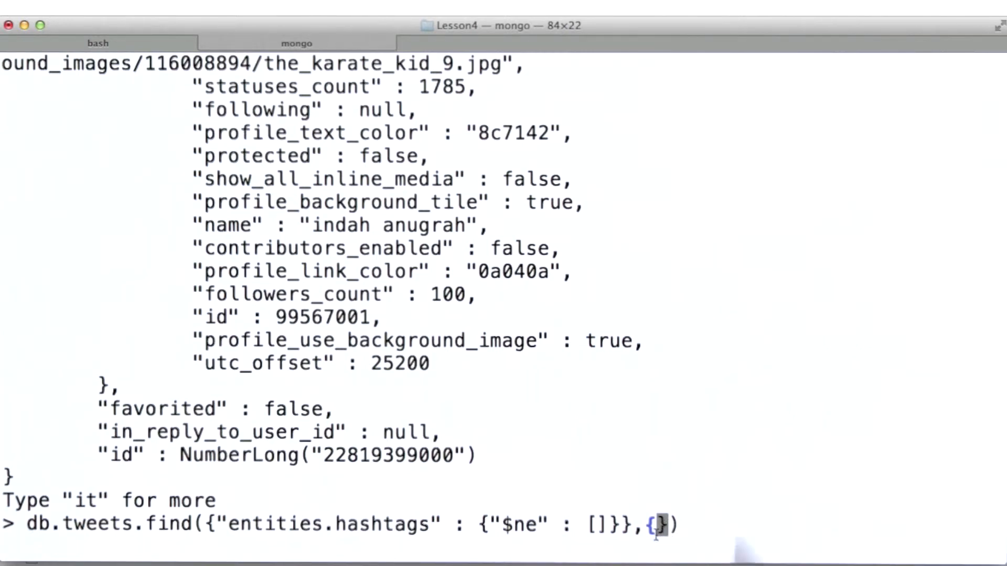
# Step: Query tweets with non-empty entities.hashtags, projecting entities.hashtags.text and excluding _id
pyautogui.write('"entities.hashtags.text" : 1, "id')
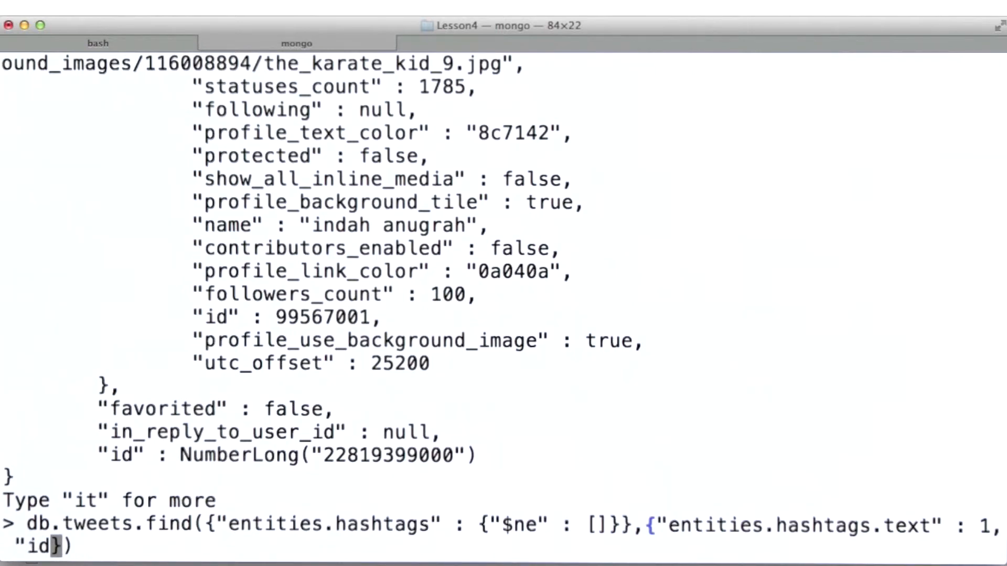
pyautogui.write('_id"')
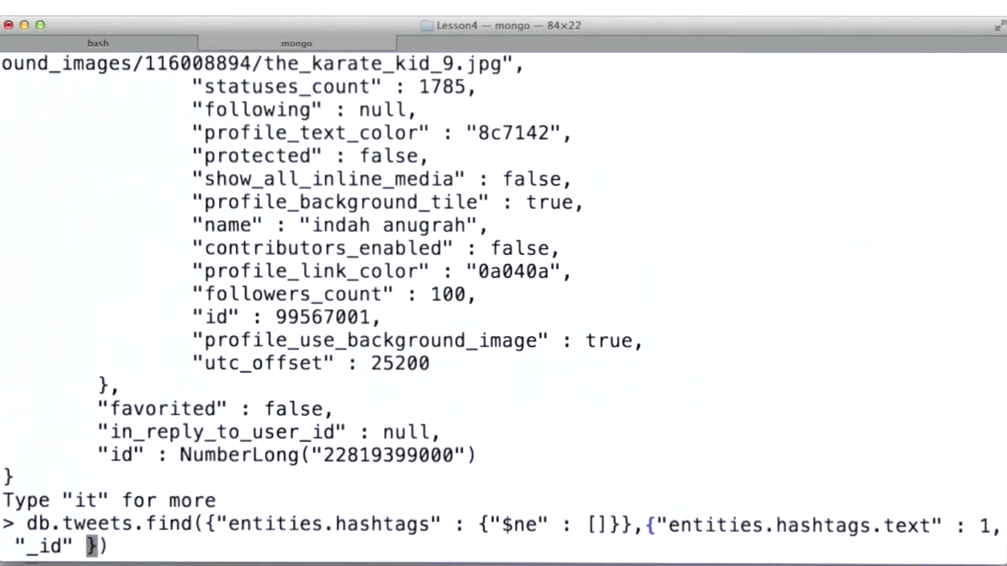
pyautogui.press('Return')
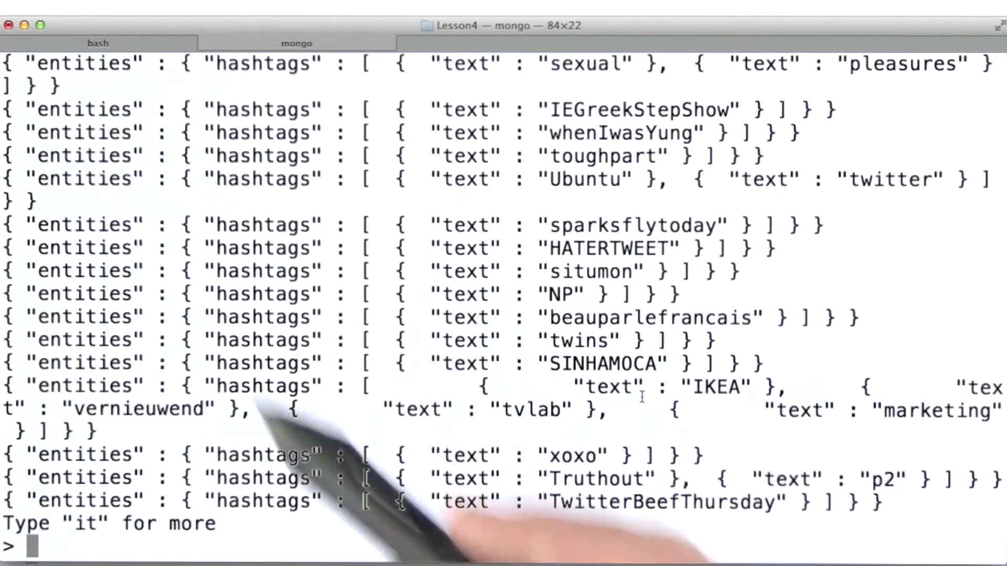
# Step: Recall and rerun the hashtag-text query, listing texts like IKEA and TwitterBeefThursday
pyautogui.write('db.tweets.find({"entities.hashtags" : {"$ne" : []}},{"entities.hashtags.text" : 1, "_id" : 0})')
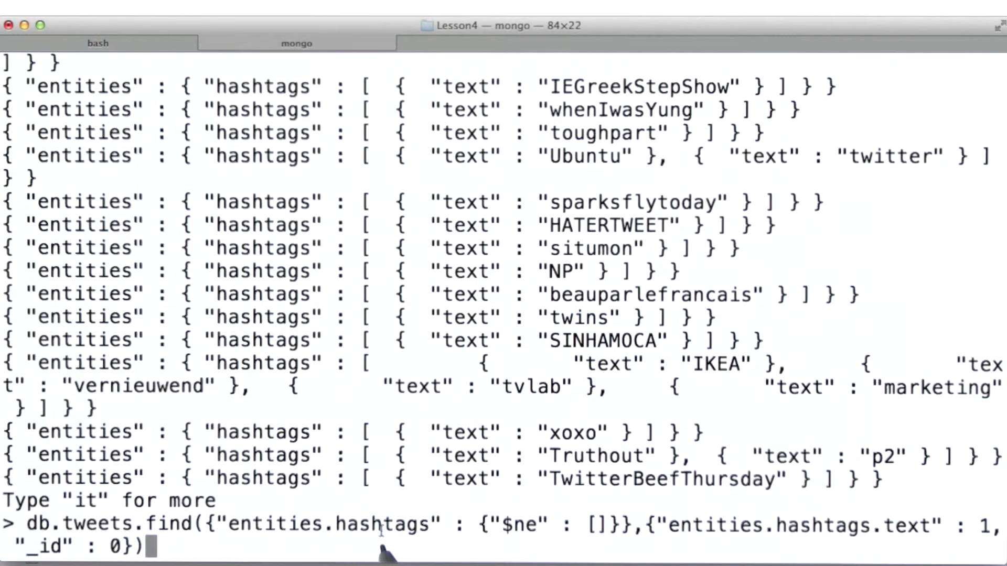
pyautogui.moveTo(290, 539)
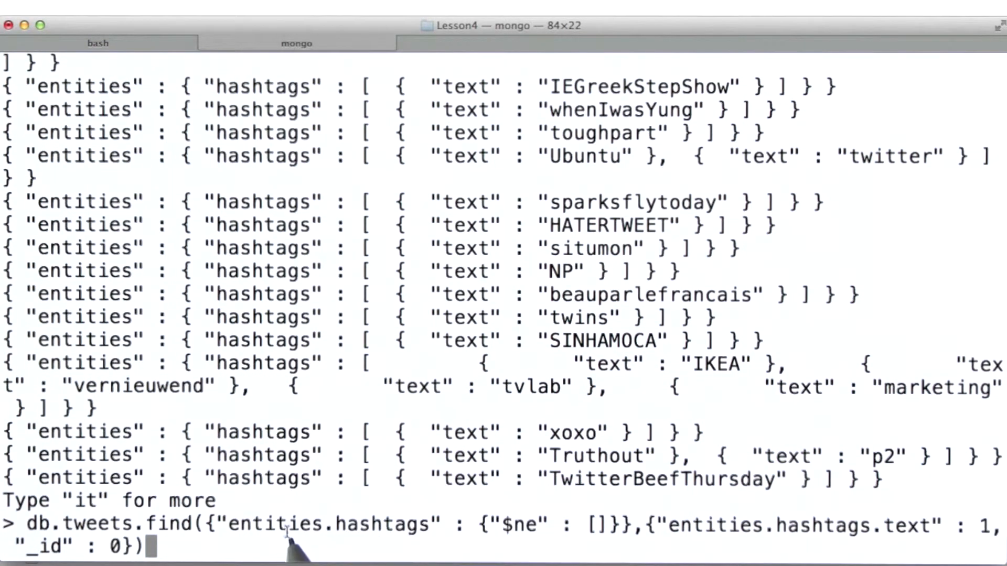
pyautogui.moveTo(559, 546)
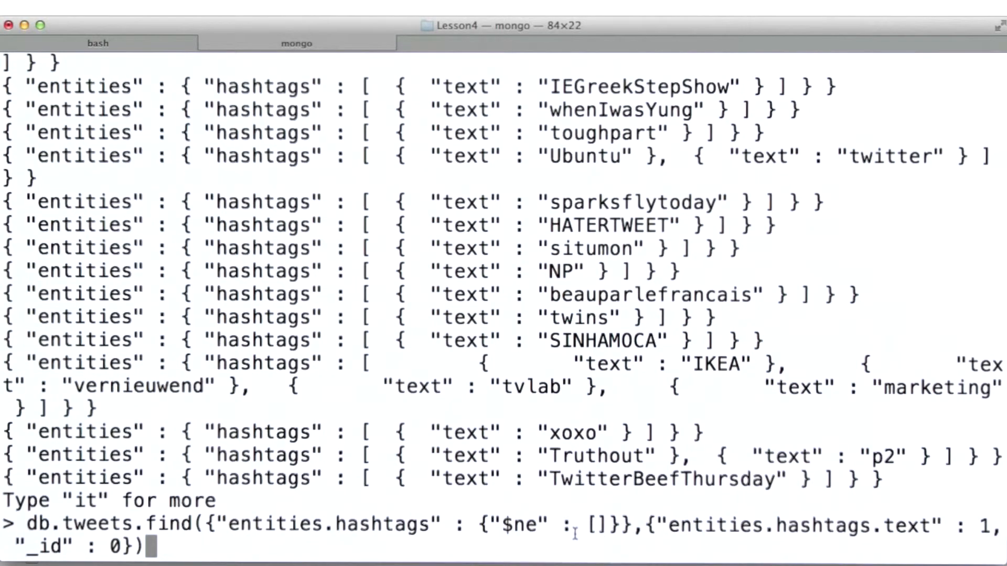
pyautogui.press('Return')
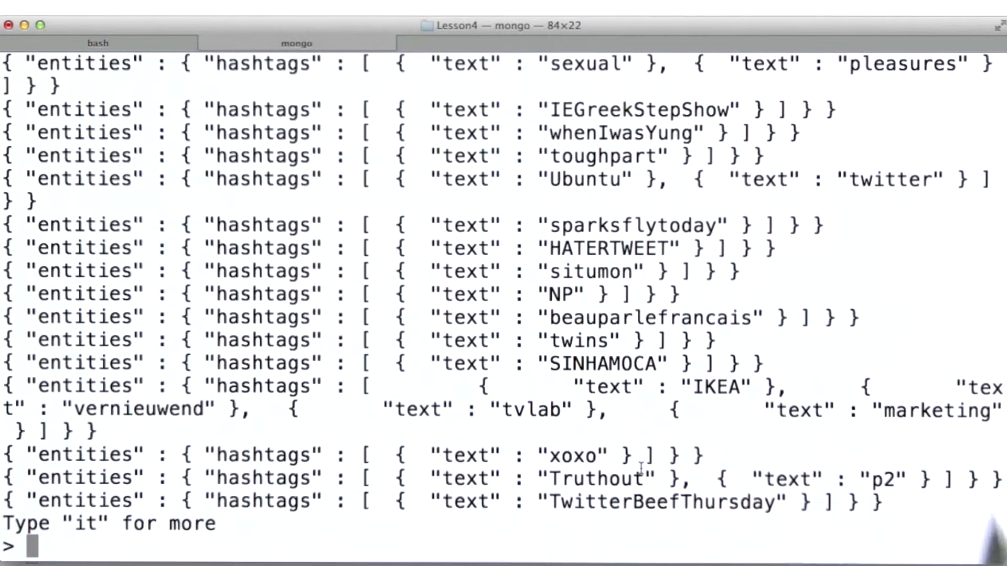
# Step: Run the non-empty hashtags query without the projection to return full tweet documents
pyautogui.write('db.tweets.find({"entities.hashtags" : {"$ne" : []}},{"entities.hashtags.text" : 1, "_id" : 0})')
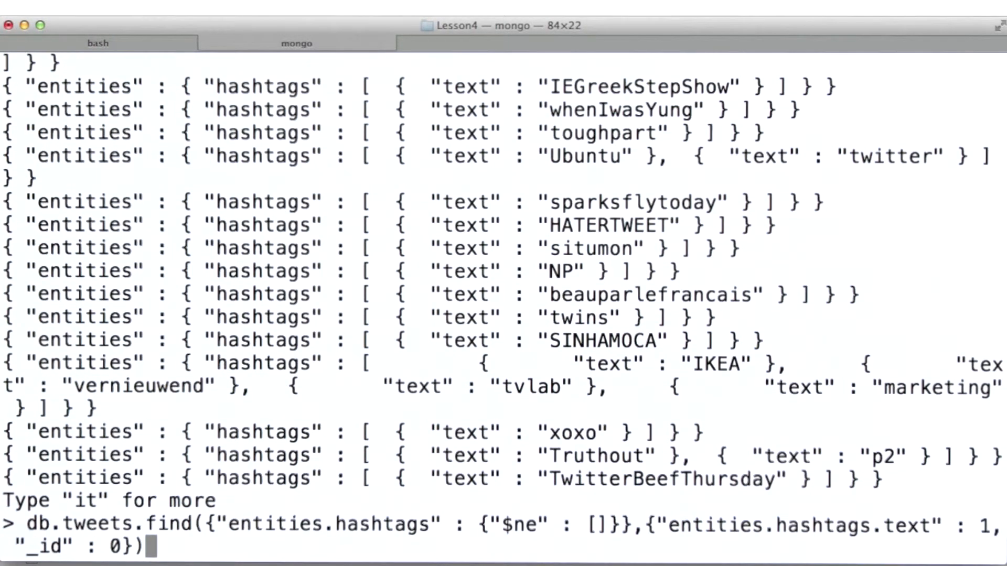
pyautogui.press('Backspace')
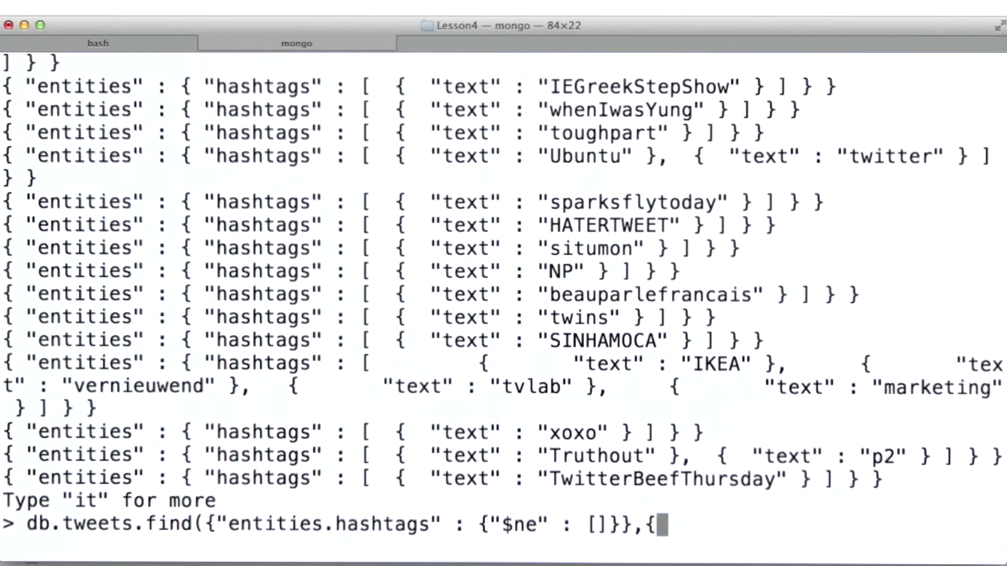
pyautogui.press('Return')
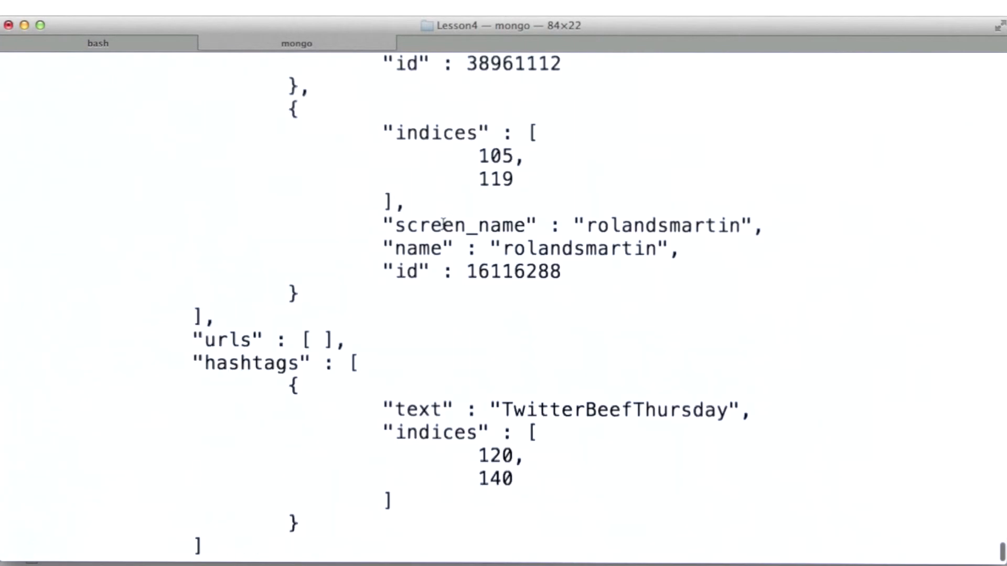
pyautogui.moveTo(206, 545)
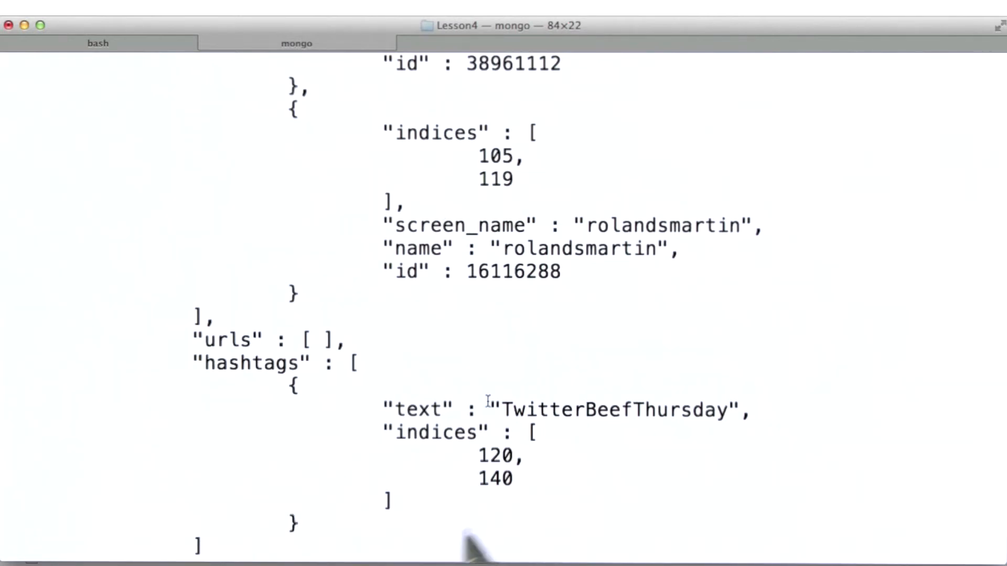
pyautogui.moveTo(302, 417)
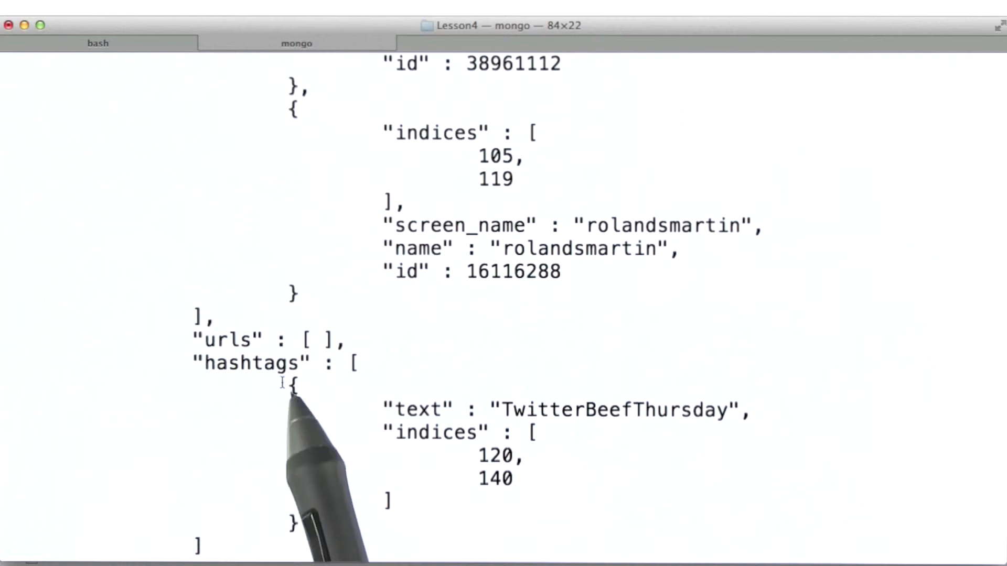
pyautogui.moveTo(418, 463)
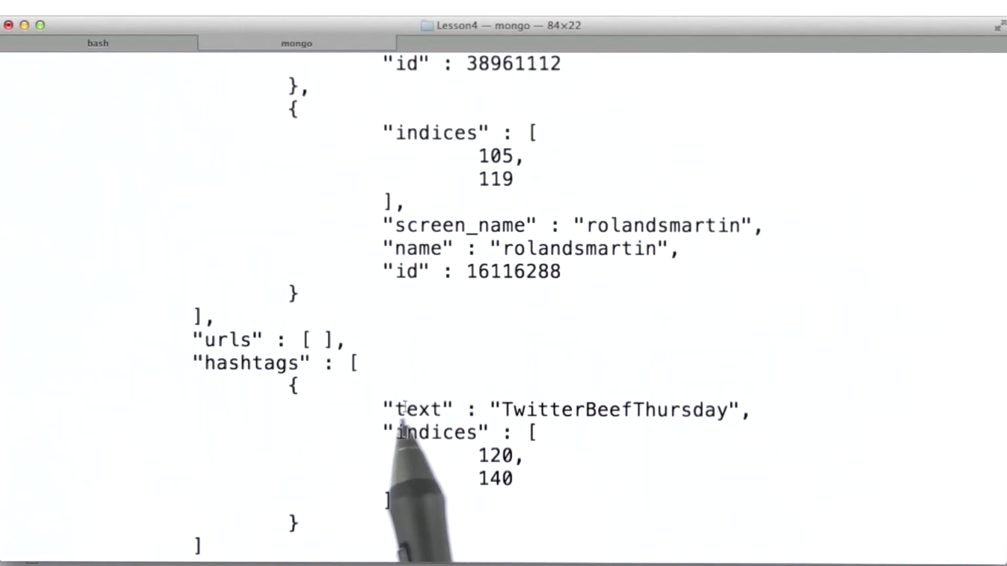
pyautogui.moveTo(521, 514)
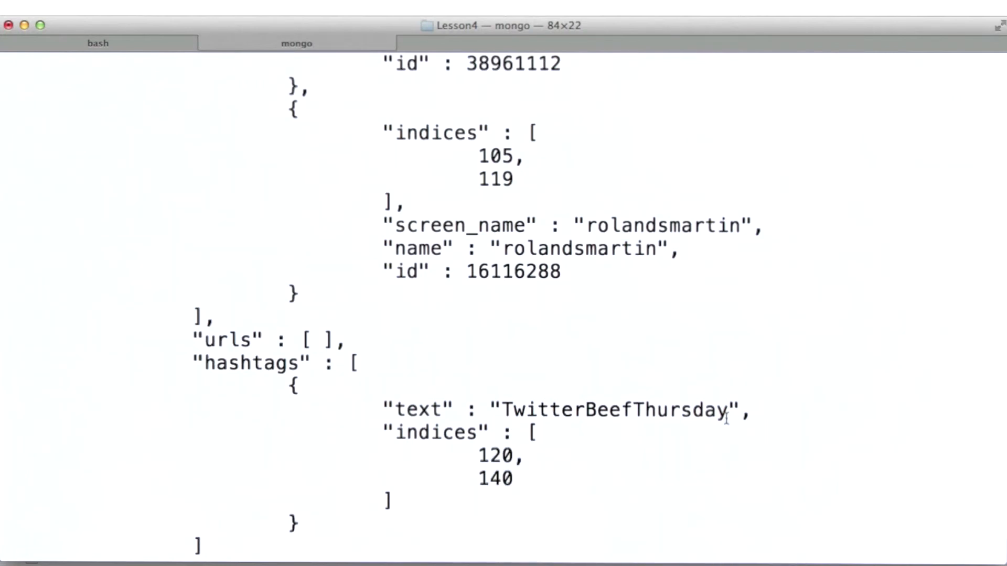
pyautogui.moveTo(353, 526)
pyautogui.write('db.tweets.find({"entities.hashtags" : {"$ne" : []}},{"entities.hashtags.text" : 1, "_id" : 0})')
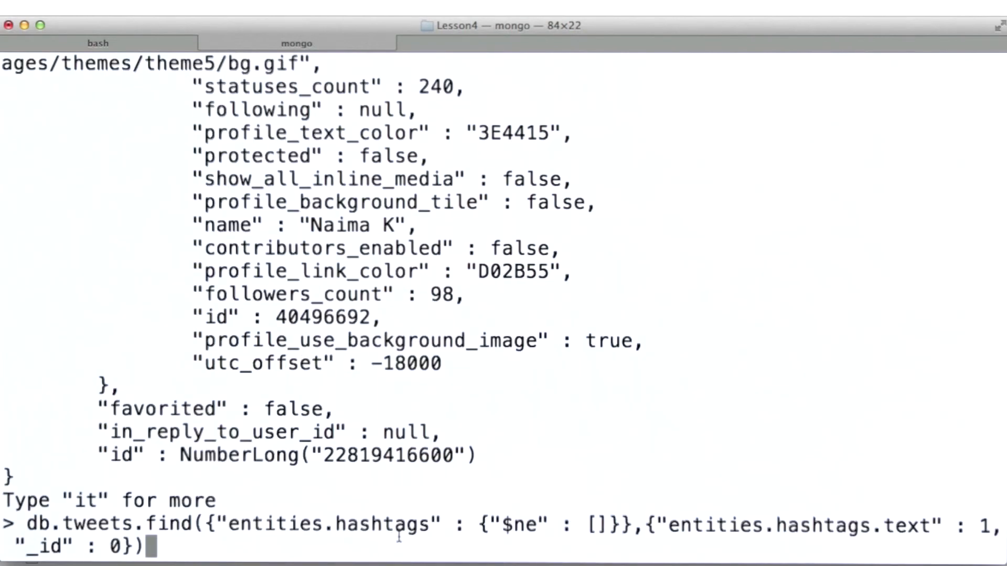
pyautogui.moveTo(514, 553)
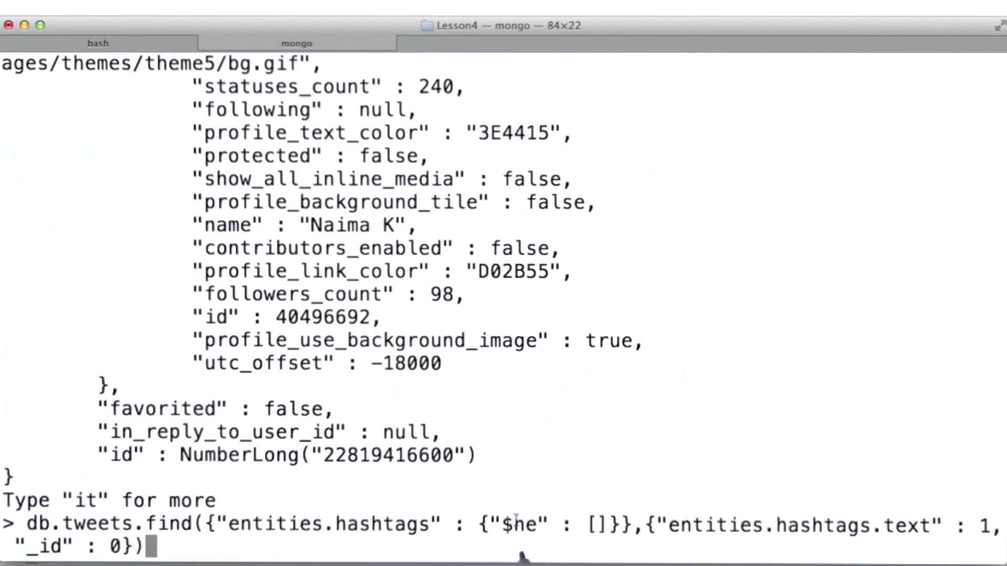
pyautogui.write('n')
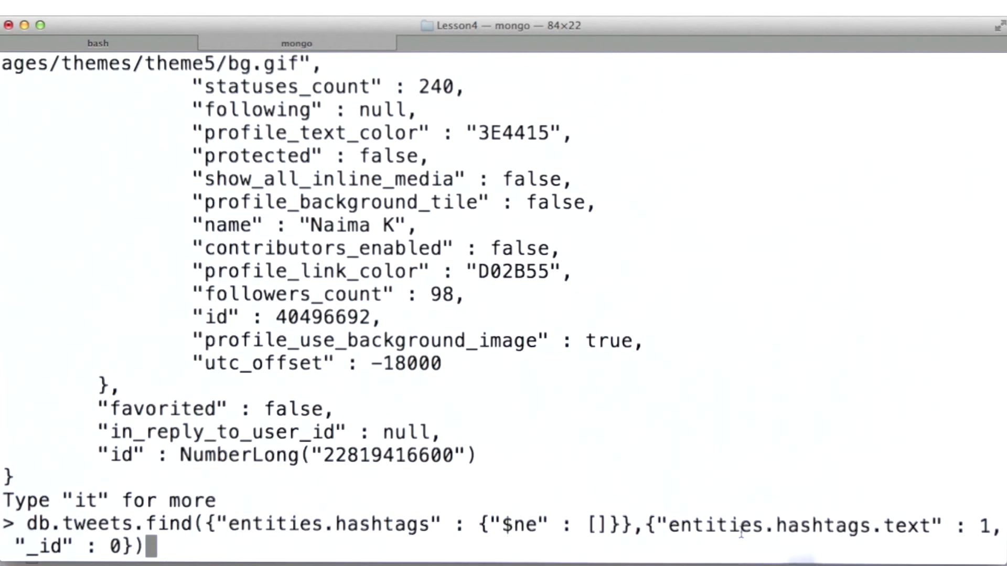
pyautogui.moveTo(784, 482)
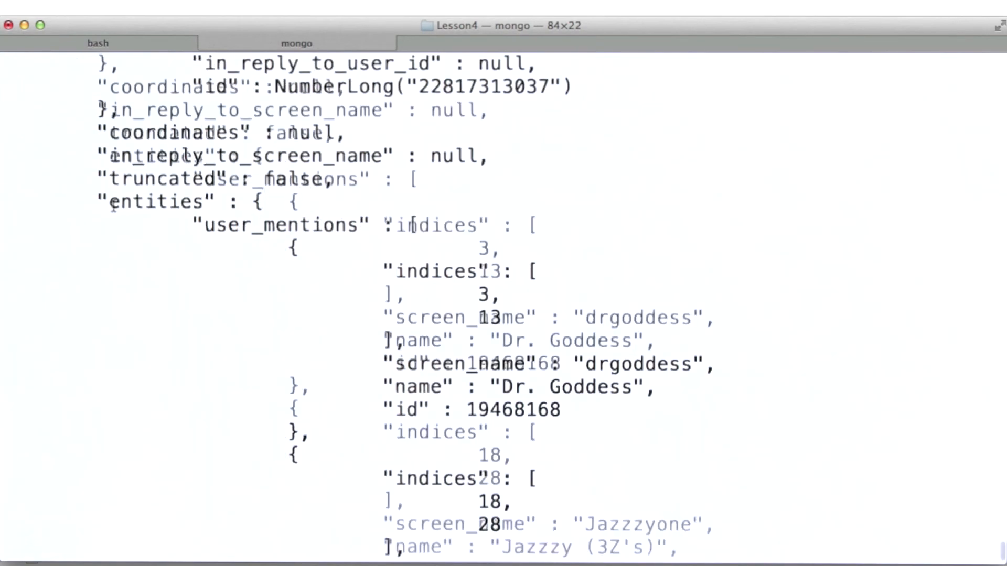
pyautogui.scroll(-3)
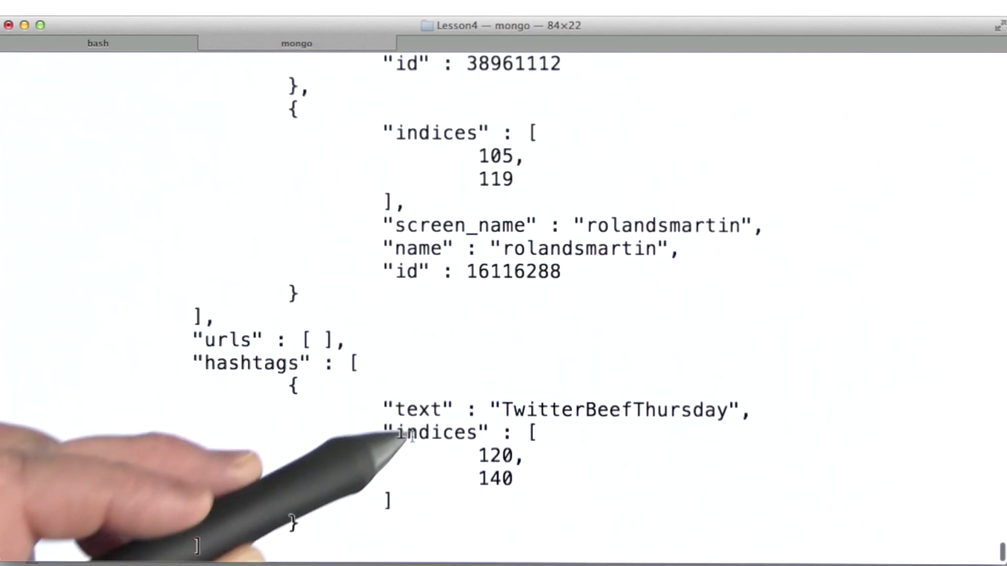